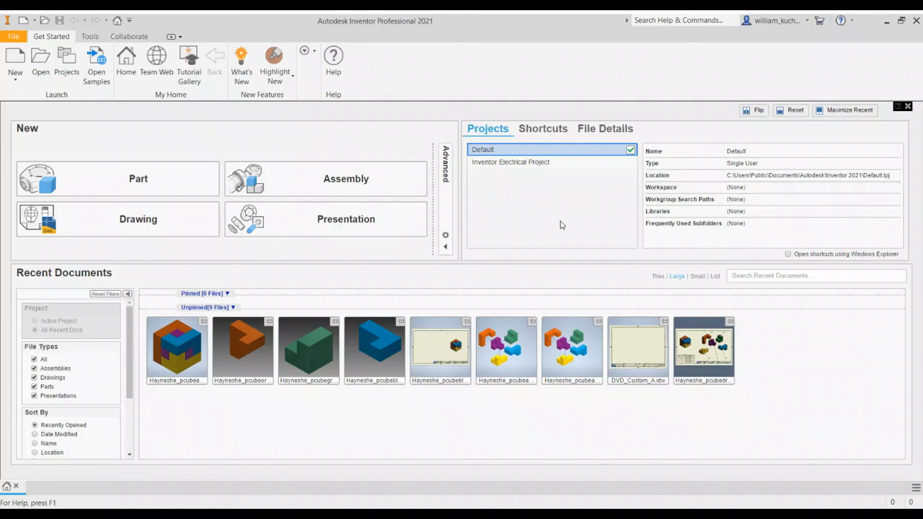
{"action": "mouse_move", "coordinate": [559, 211]}
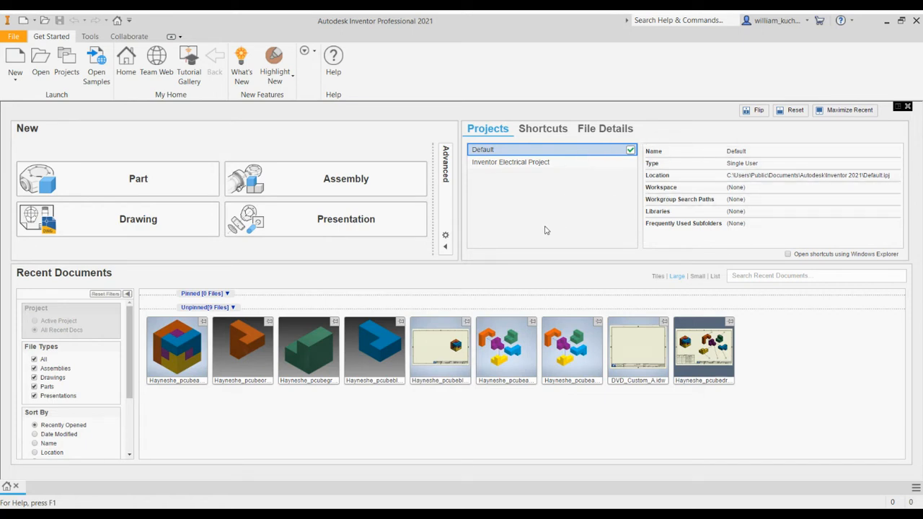
{"action": "mouse_move", "coordinate": [476, 216]}
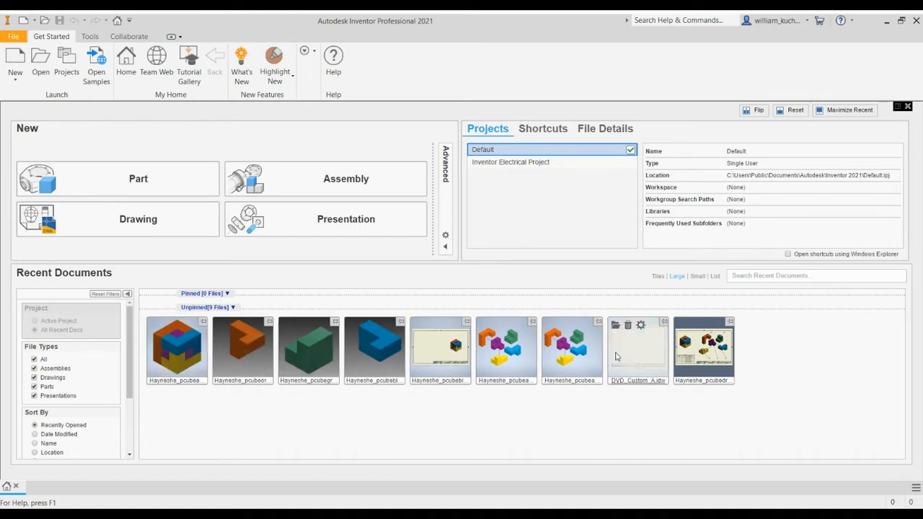
{"action": "mouse_move", "coordinate": [571, 350]}
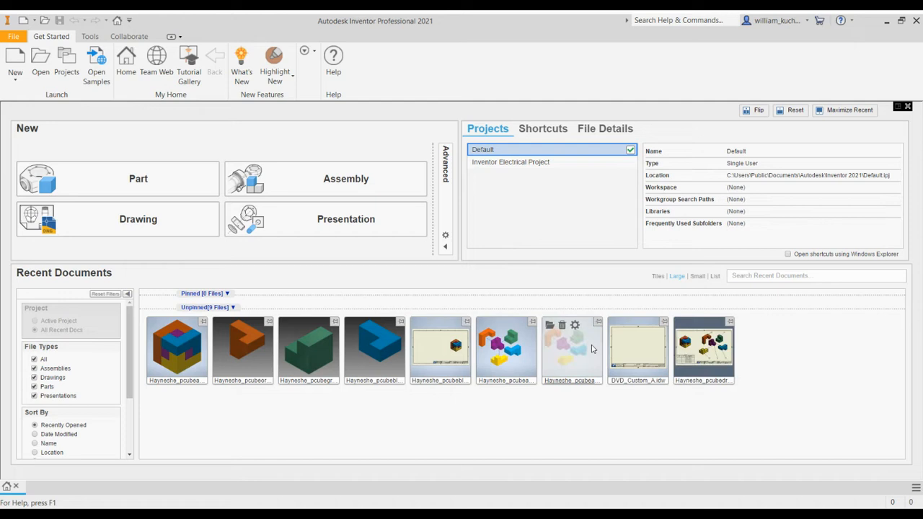
{"action": "mouse_move", "coordinate": [386, 347]}
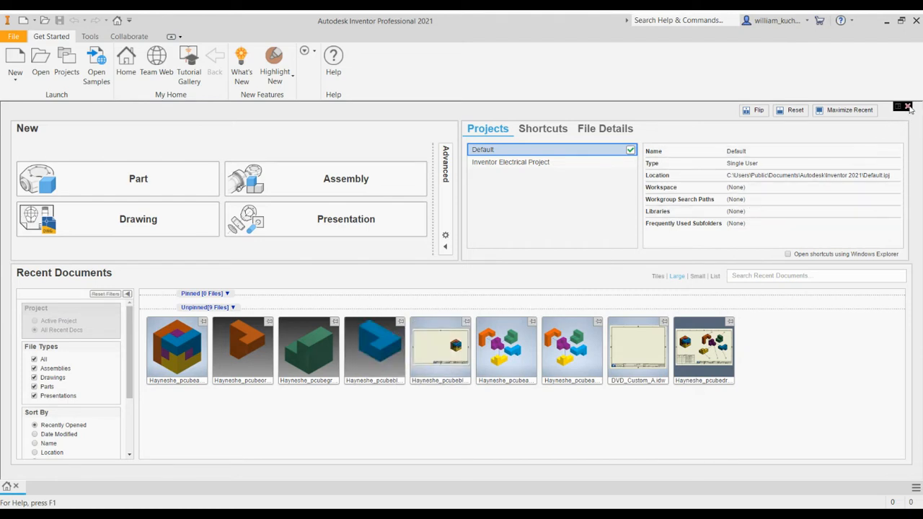
- Close the Home panel, leaving only the empty workspace
{"action": "left_click", "coordinate": [908, 107]}
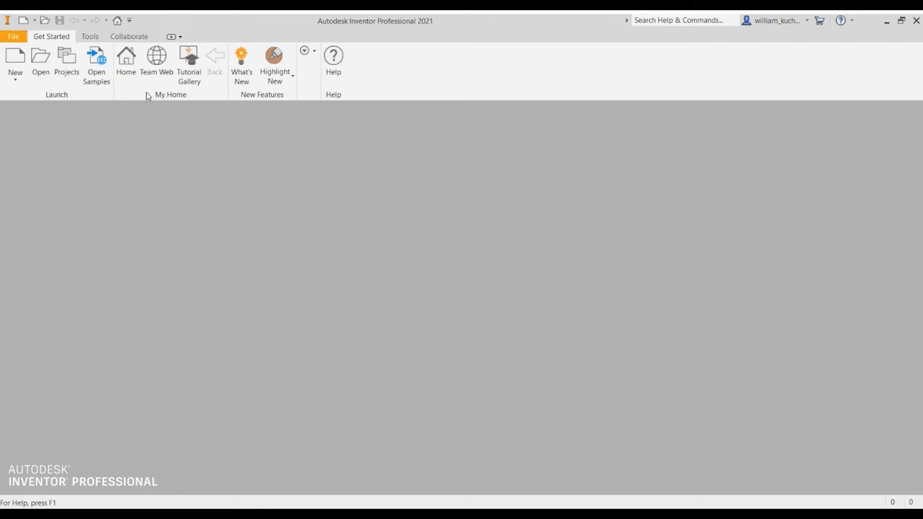
{"action": "mouse_move", "coordinate": [14, 60]}
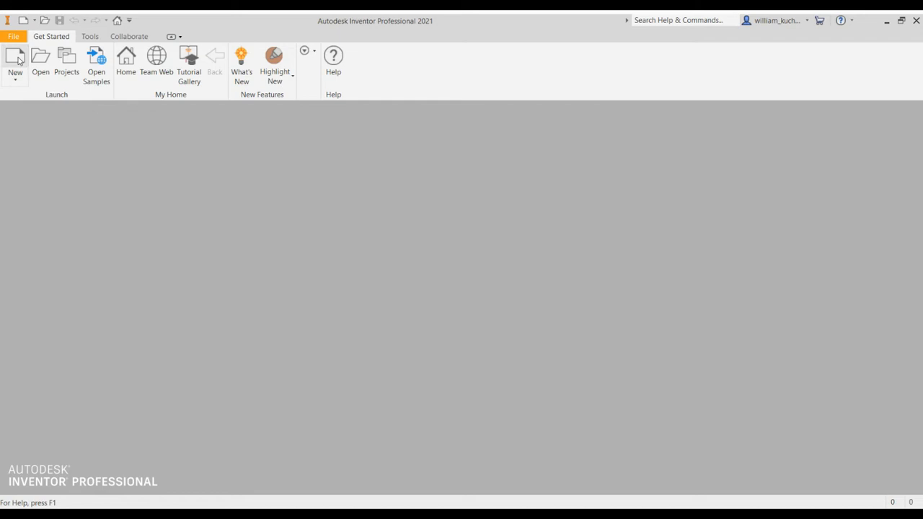
- Start a new file and choose Standard.ipt from the Davidson Custom templates
{"action": "left_click", "coordinate": [14, 60]}
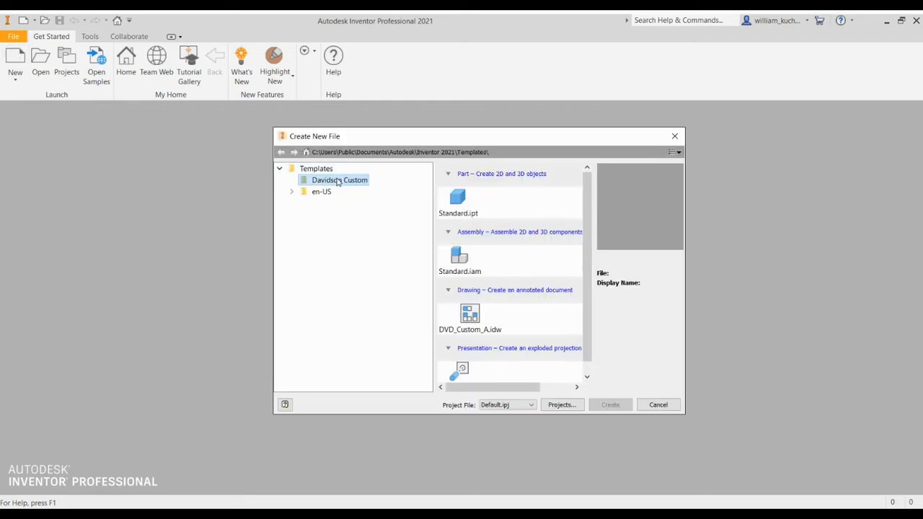
{"action": "left_click", "coordinate": [322, 191]}
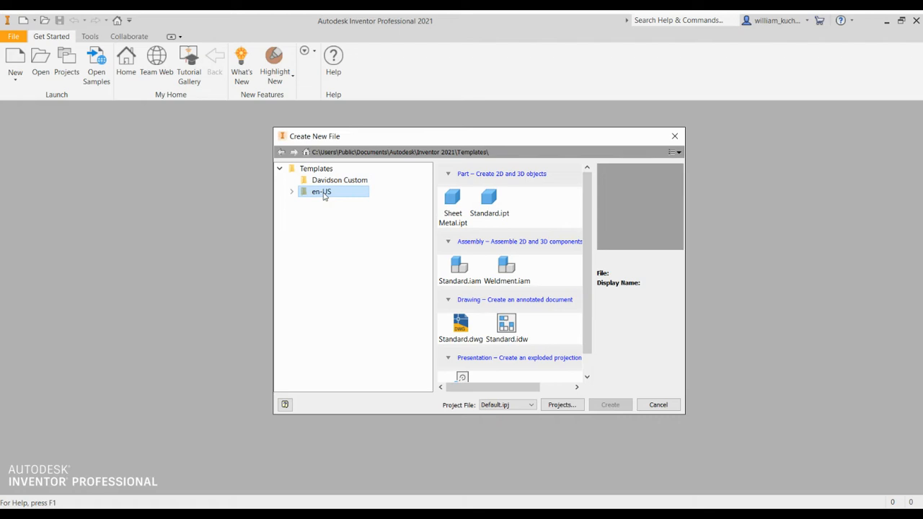
{"action": "left_click", "coordinate": [315, 167]}
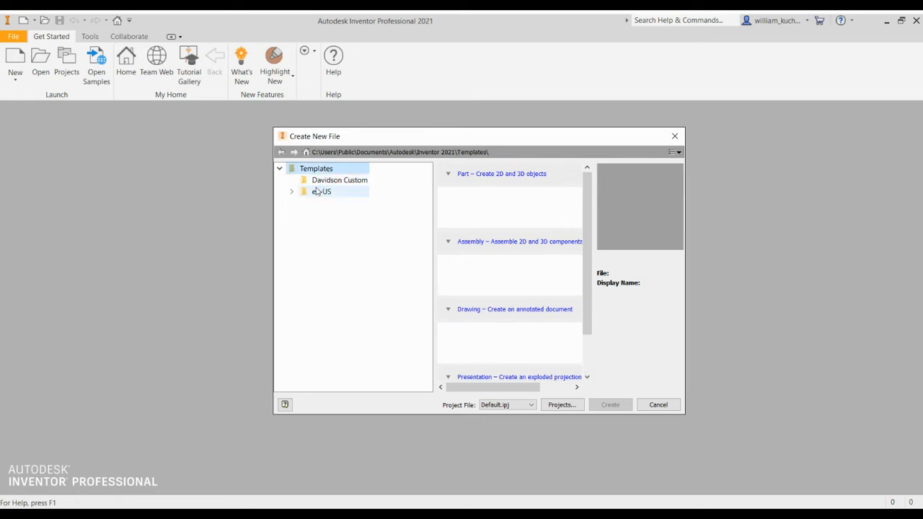
{"action": "left_click", "coordinate": [339, 179]}
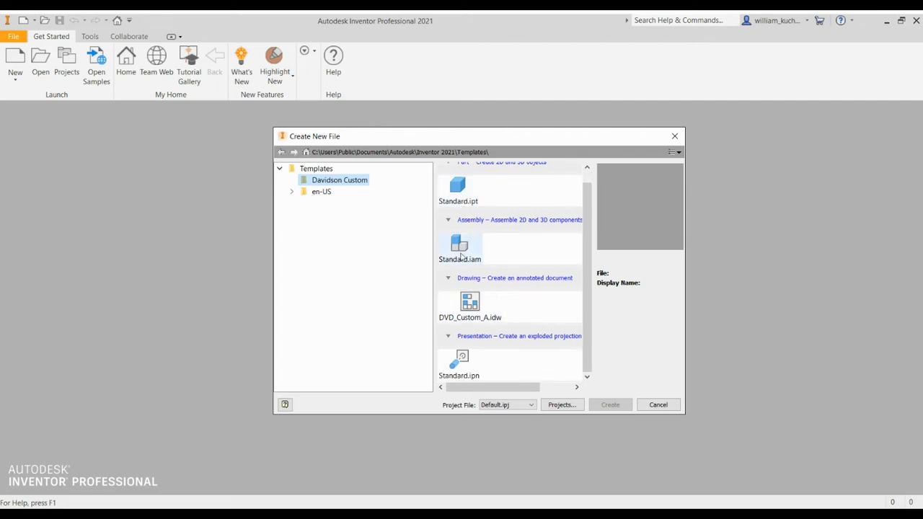
{"action": "mouse_move", "coordinate": [464, 357]}
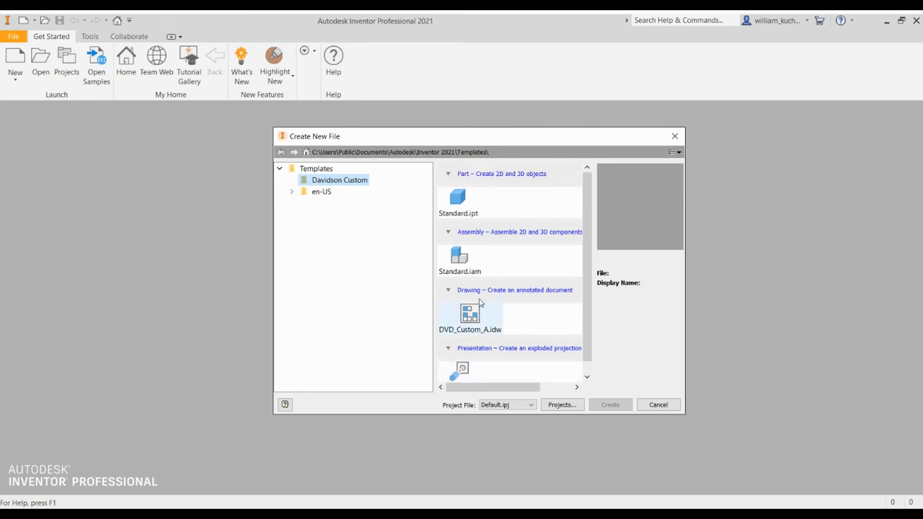
{"action": "left_click", "coordinate": [459, 202]}
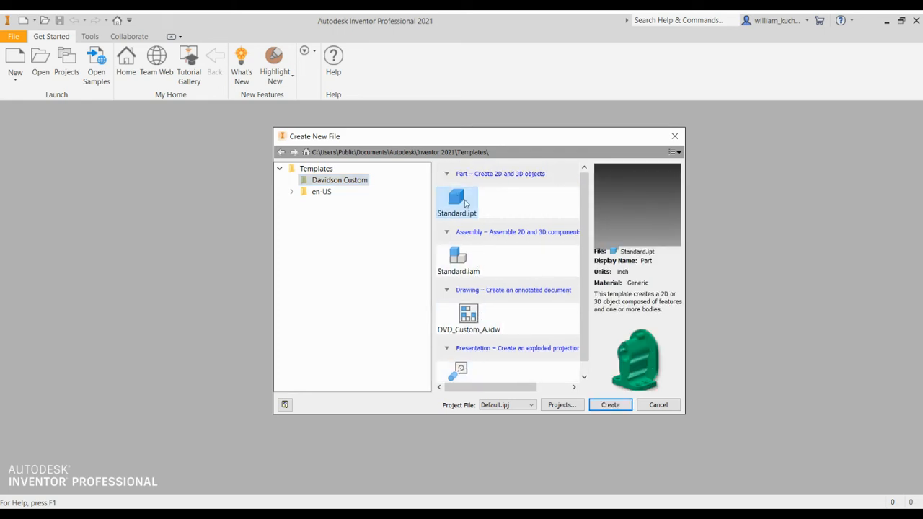
- Create the new blank part document Part1 from the selected template
{"action": "left_click", "coordinate": [609, 404]}
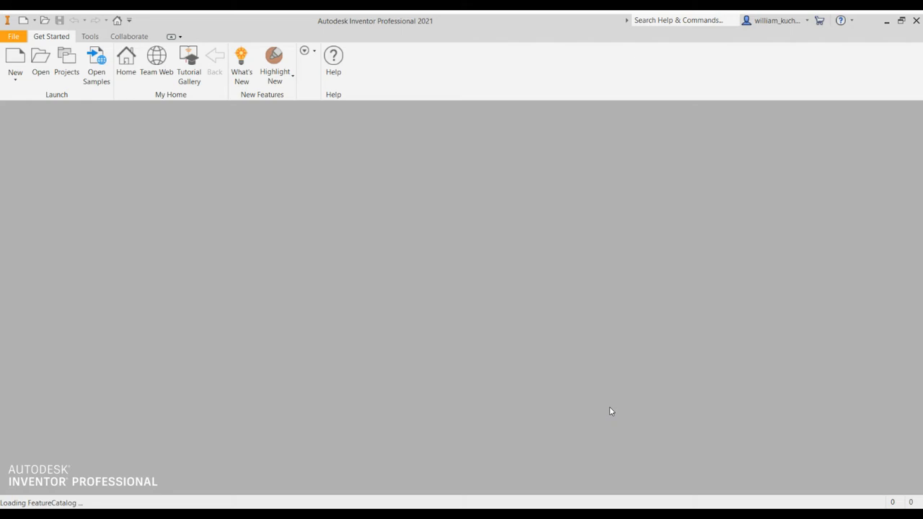
{"action": "mouse_move", "coordinate": [496, 325]}
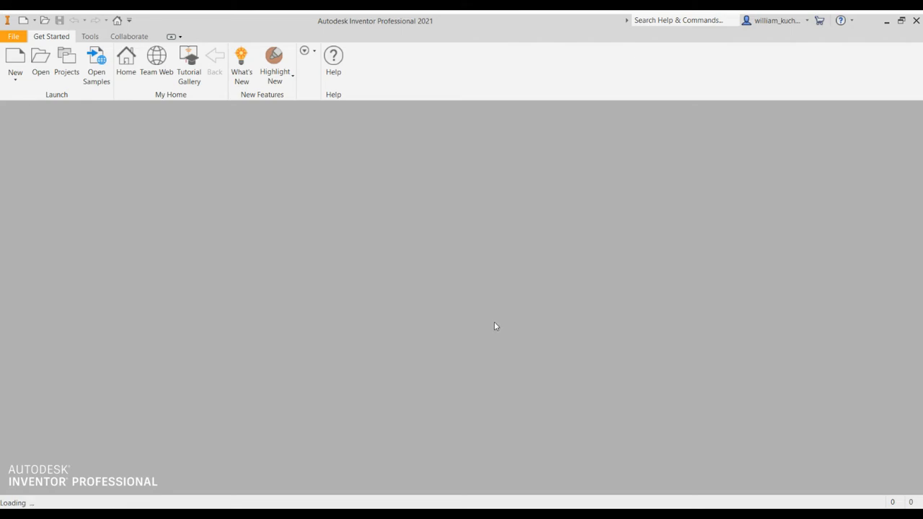
{"action": "left_click", "coordinate": [14, 61]}
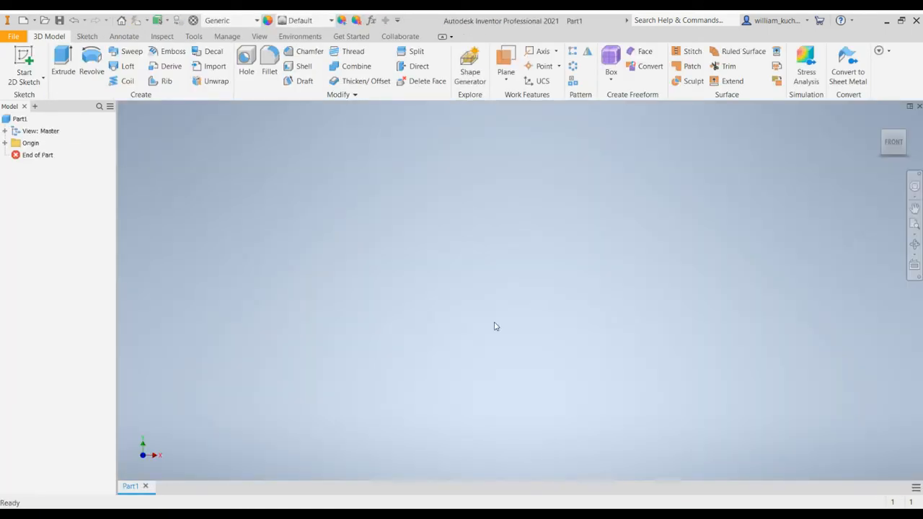
{"action": "mouse_move", "coordinate": [648, 248]}
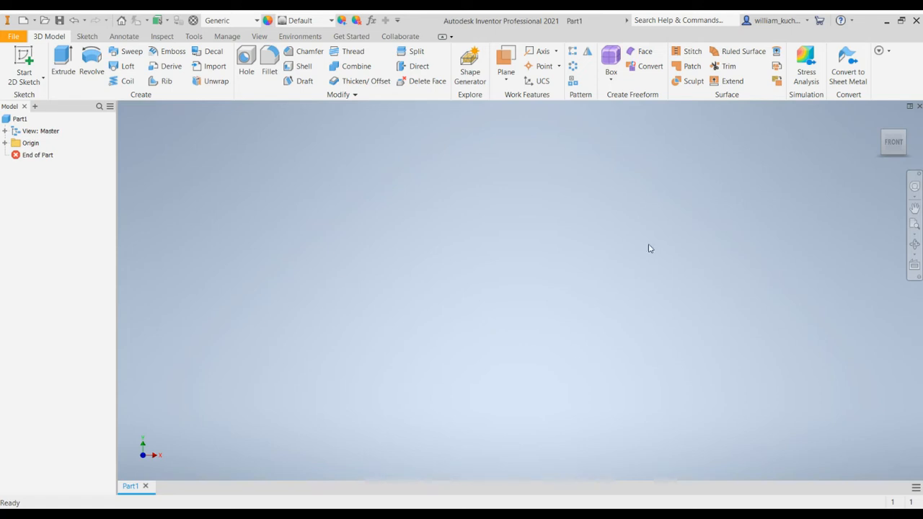
{"action": "mouse_move", "coordinate": [468, 215]}
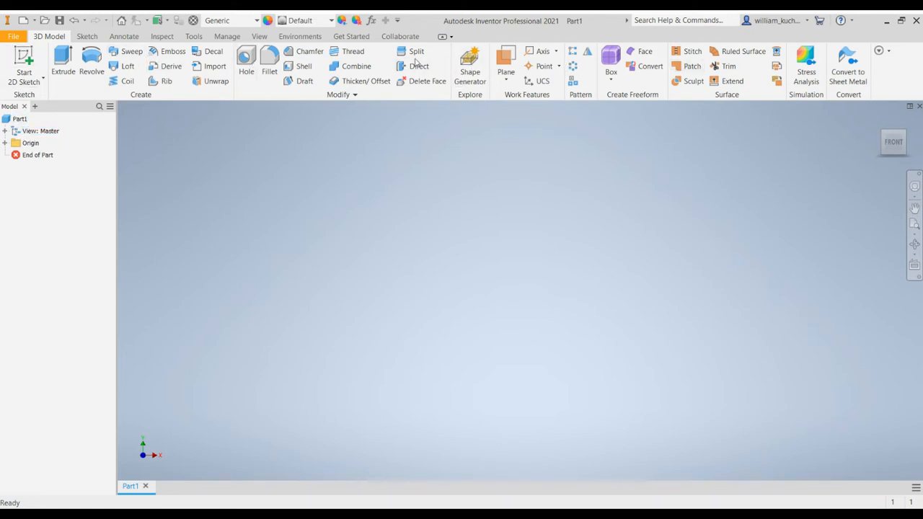
- Sketch a rectangle on an origin plane, finish it and start extruding the profile
{"action": "left_click", "coordinate": [124, 37]}
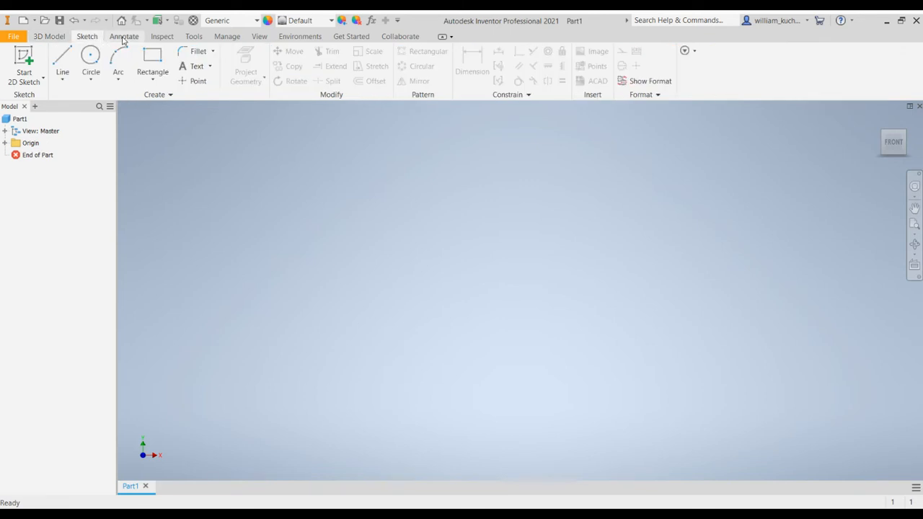
{"action": "left_click", "coordinate": [49, 36]}
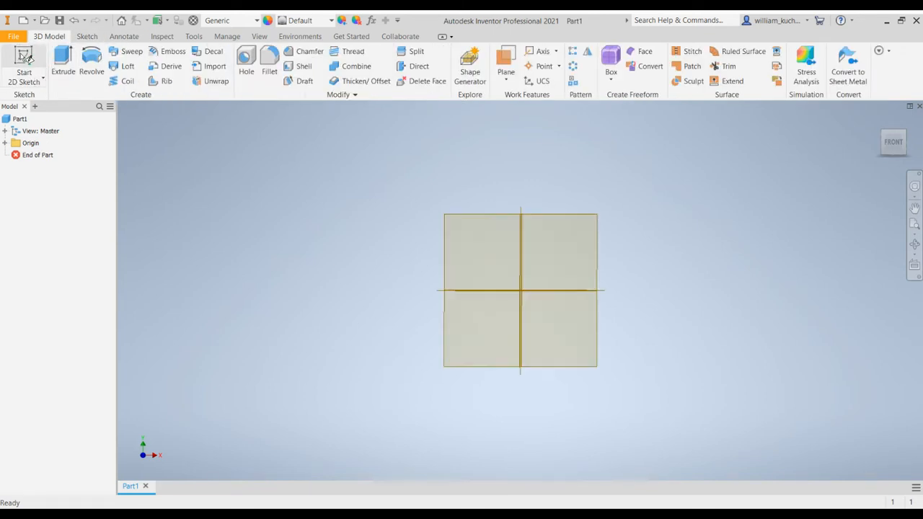
{"action": "left_click", "coordinate": [23, 61]}
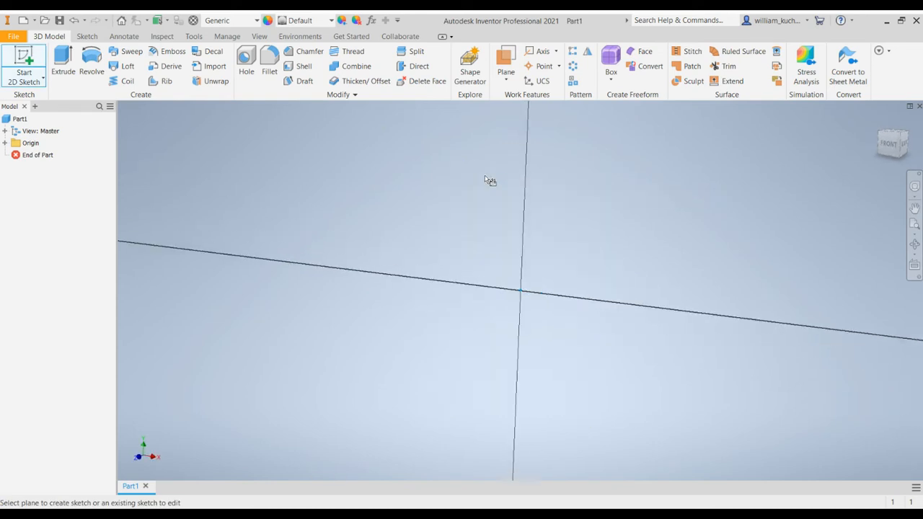
{"action": "left_click", "coordinate": [23, 65]}
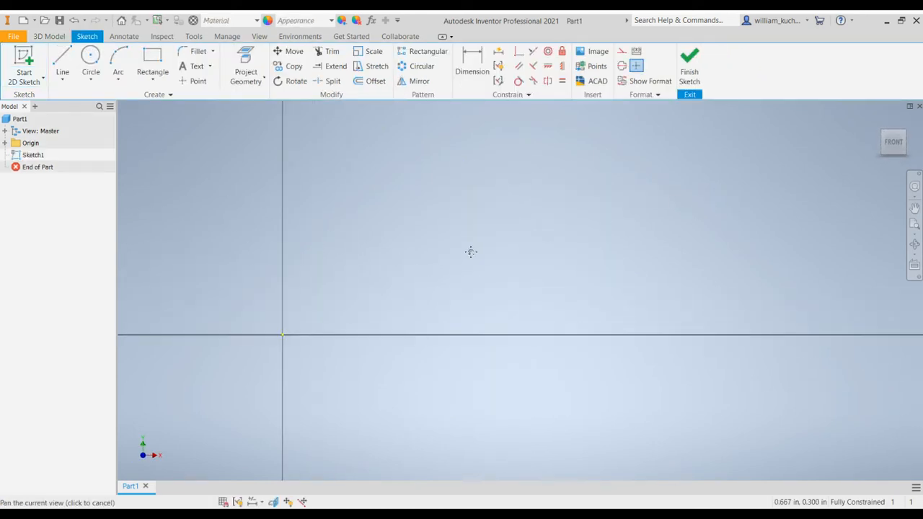
{"action": "left_click", "coordinate": [152, 57]}
{"action": "type", "text": ".7"}
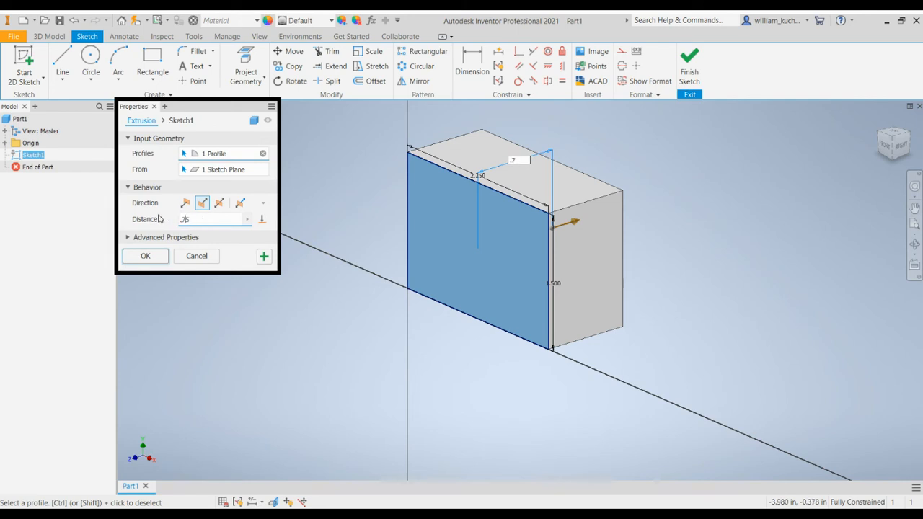
- Confirm the extrusion so Part1 becomes a solid rectangular block, Extrusion1
{"action": "left_click", "coordinate": [144, 257]}
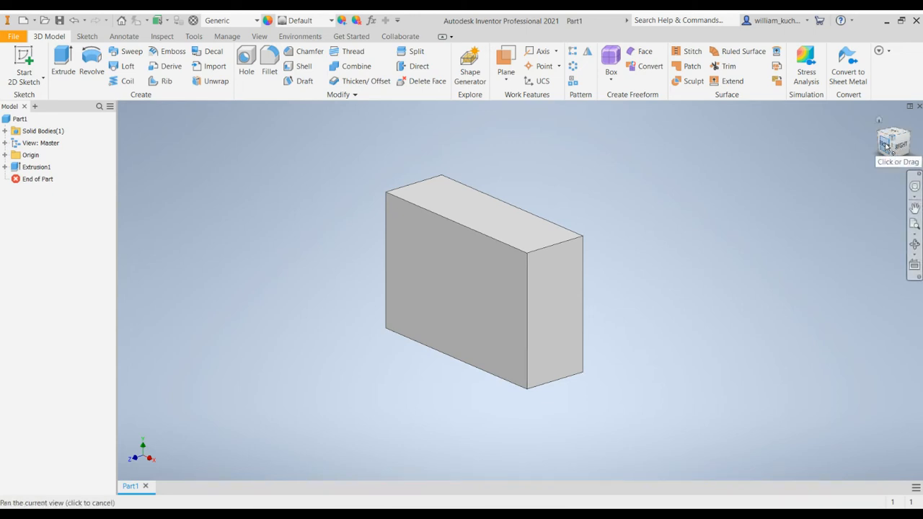
- View the block from the front, then the right side, then return to the isometric home view
{"action": "left_click", "coordinate": [894, 137]}
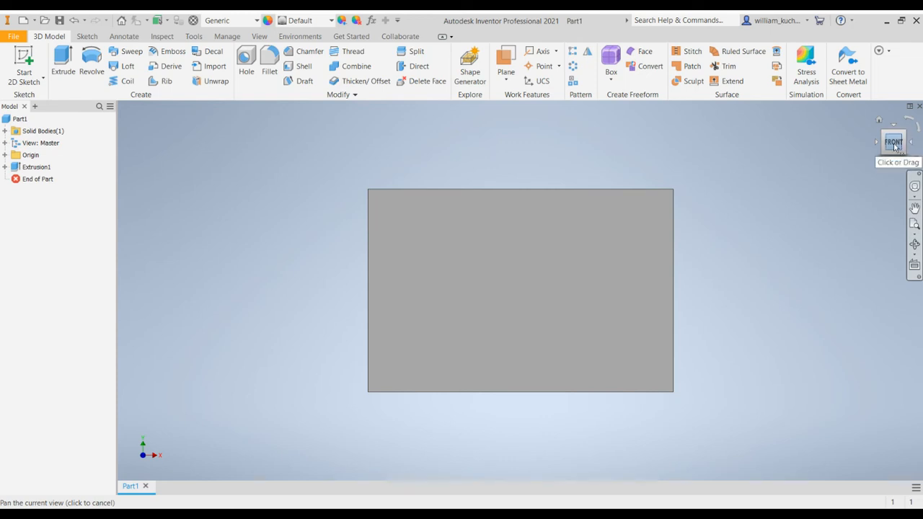
{"action": "left_click", "coordinate": [894, 142]}
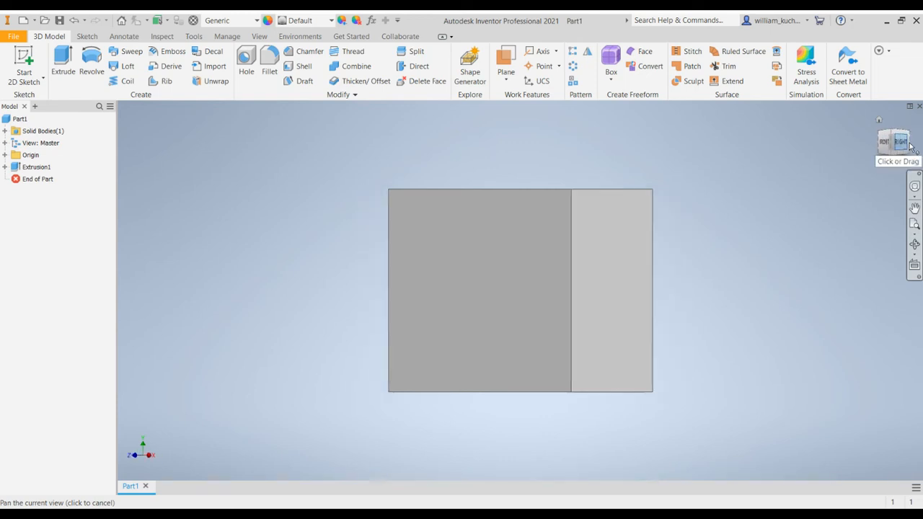
{"action": "left_click", "coordinate": [897, 141]}
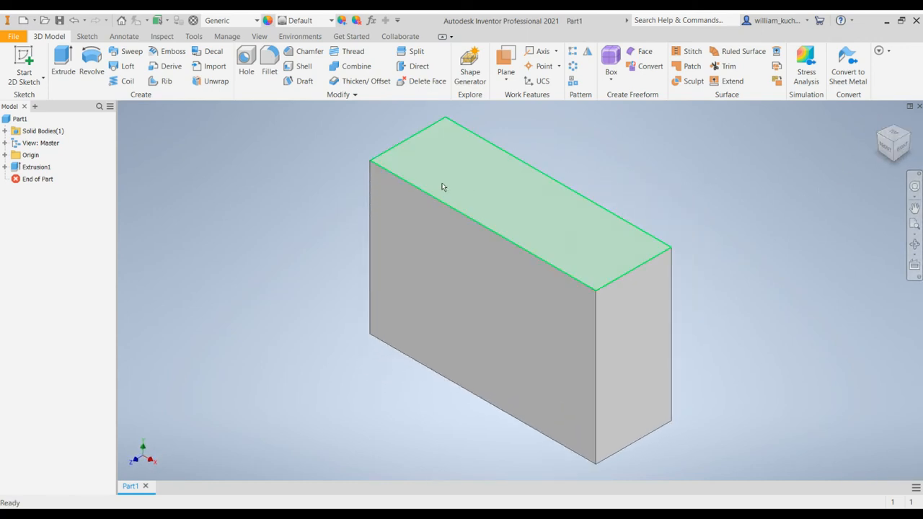
{"action": "left_click", "coordinate": [243, 216]}
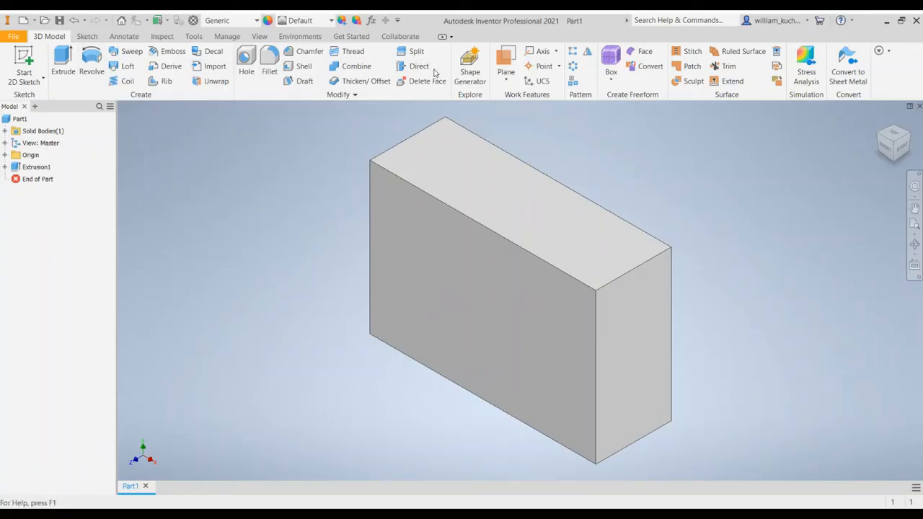
{"action": "mouse_move", "coordinate": [137, 196]}
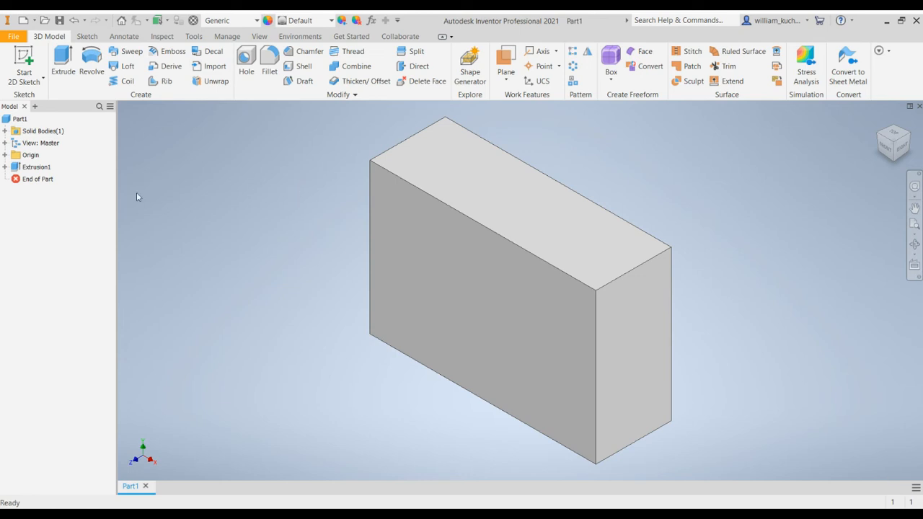
{"action": "left_click", "coordinate": [37, 178]}
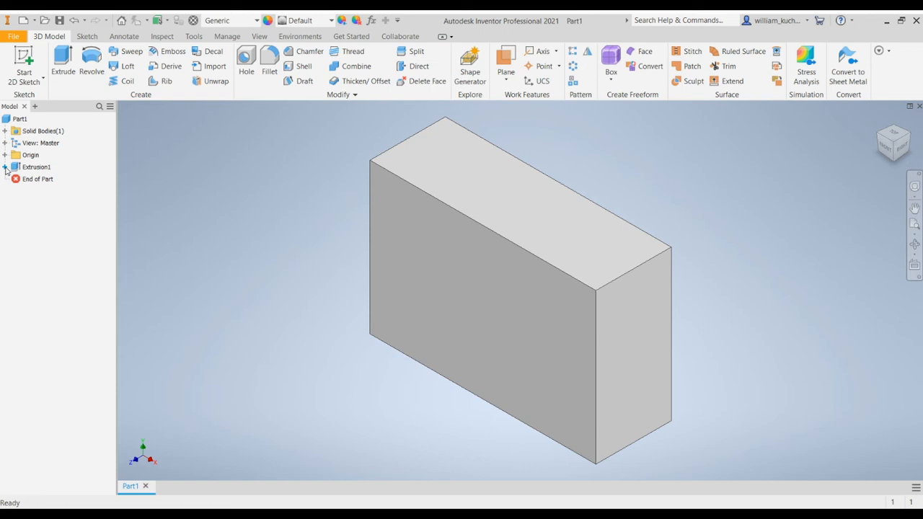
- Expand Extrusion1 to show Sketch1, inspect the Origin planes and axes, then collapse Origin
{"action": "left_click", "coordinate": [5, 167]}
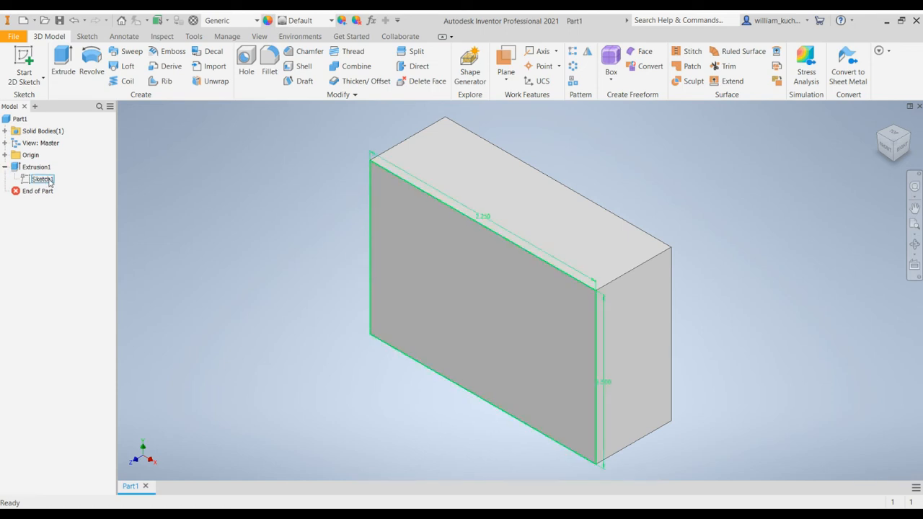
{"action": "left_click", "coordinate": [34, 167]}
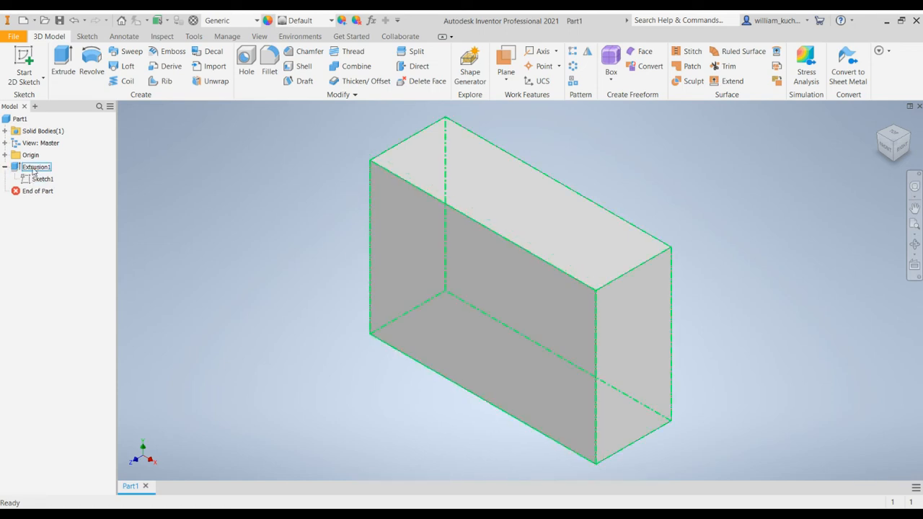
{"action": "left_click", "coordinate": [30, 154]}
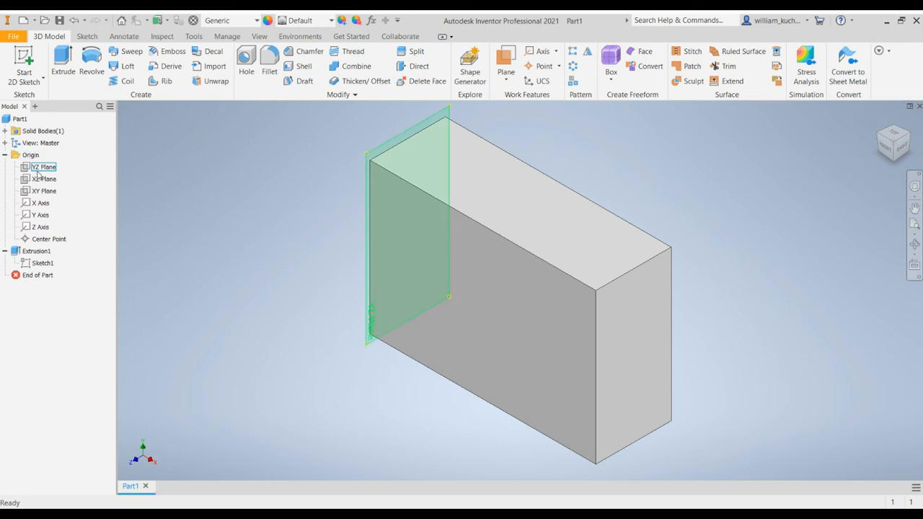
{"action": "left_click", "coordinate": [40, 202]}
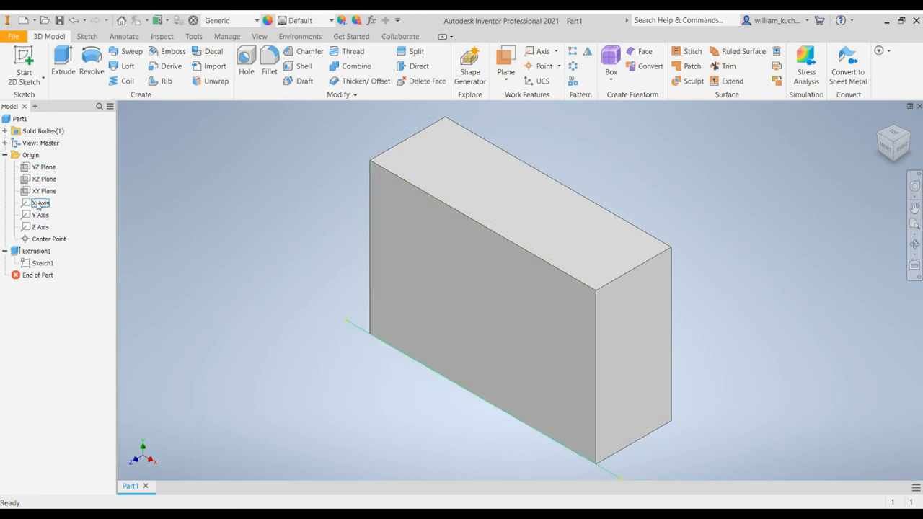
{"action": "left_click", "coordinate": [43, 167]}
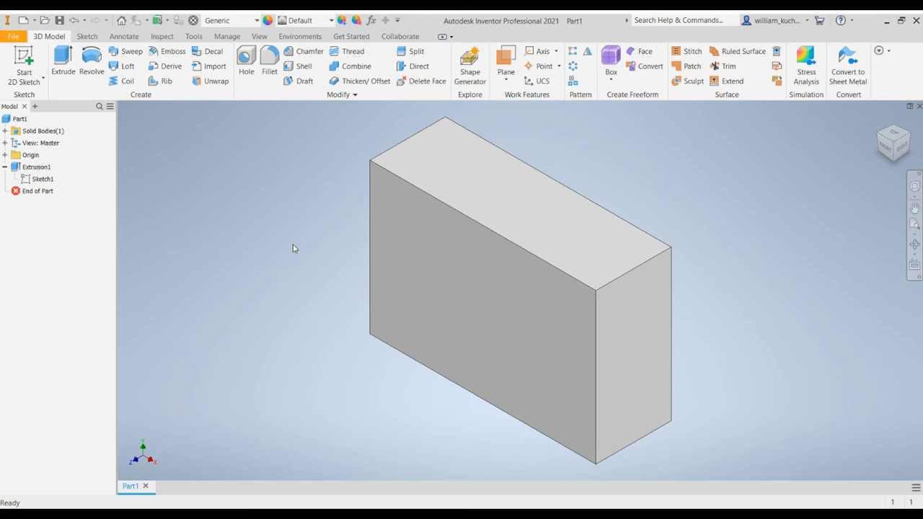
{"action": "mouse_move", "coordinate": [287, 248]}
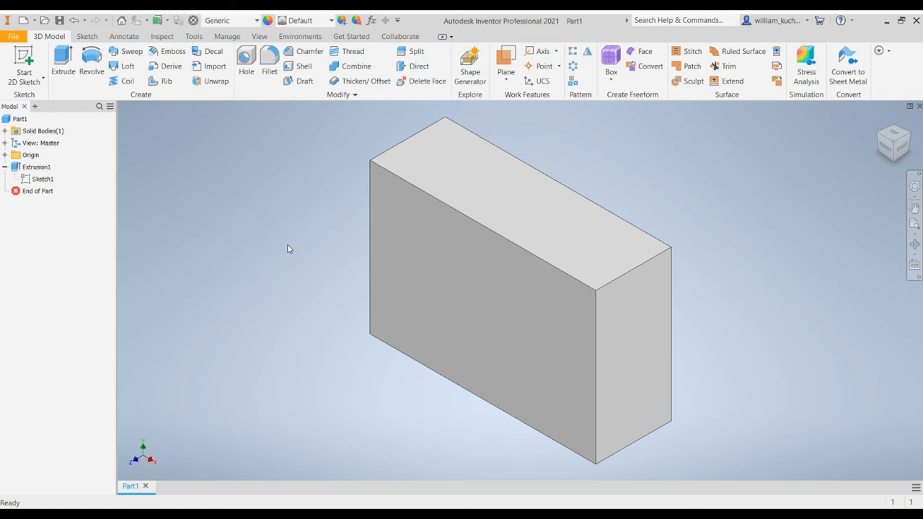
{"action": "mouse_move", "coordinate": [287, 250]}
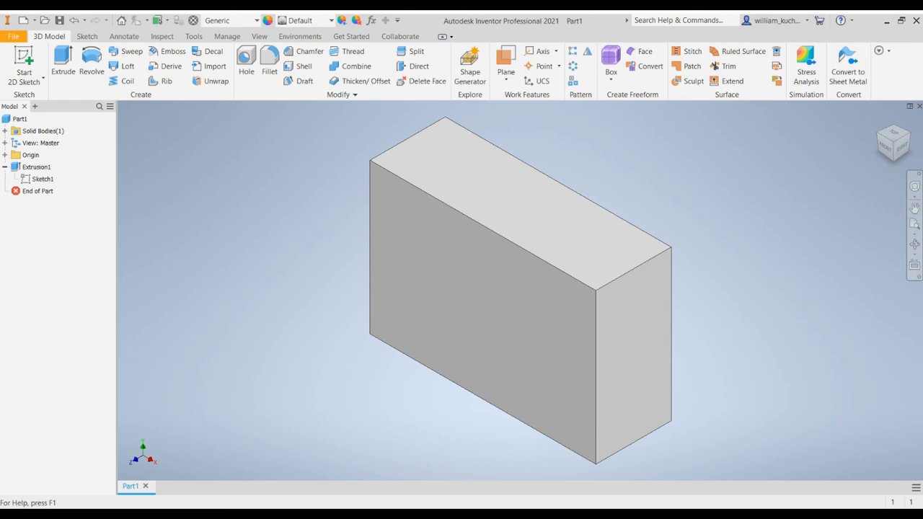
{"action": "mouse_move", "coordinate": [282, 395]}
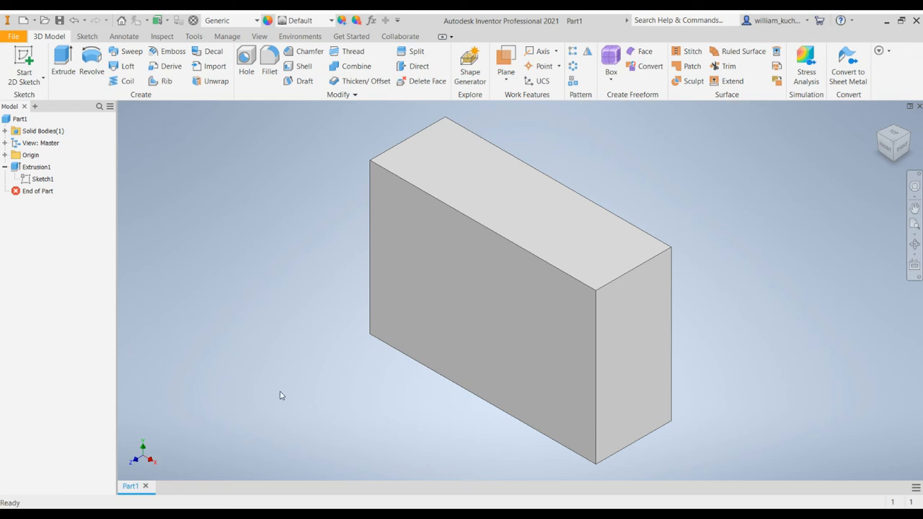
{"action": "mouse_move", "coordinate": [327, 211]}
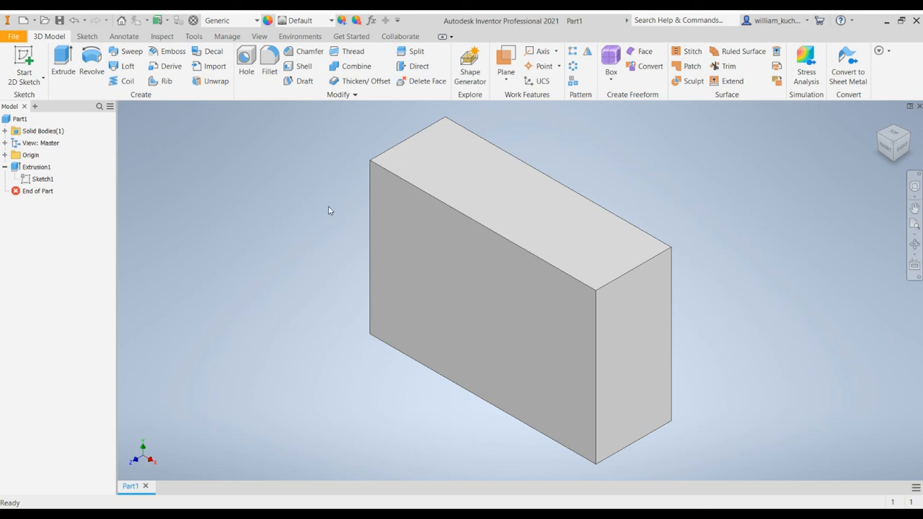
{"action": "mouse_move", "coordinate": [193, 185]}
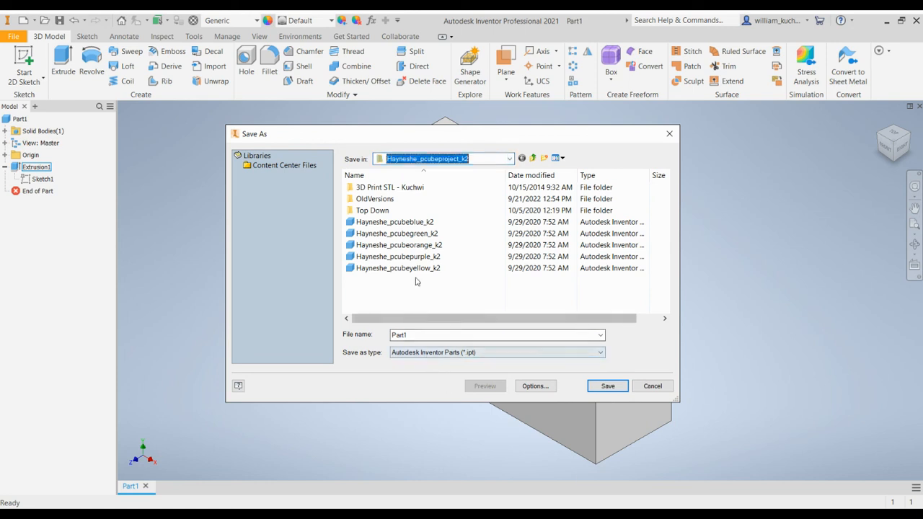
{"action": "left_click", "coordinate": [652, 386]}
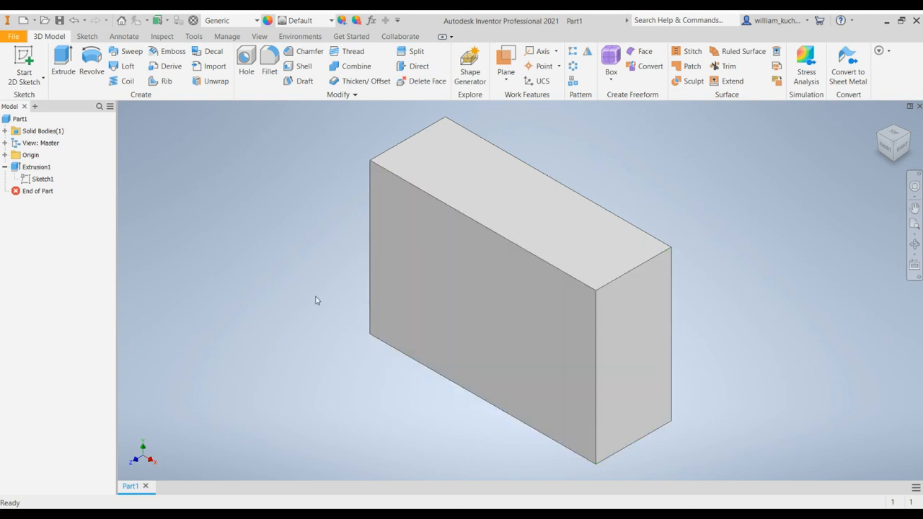
{"action": "mouse_move", "coordinate": [313, 161]}
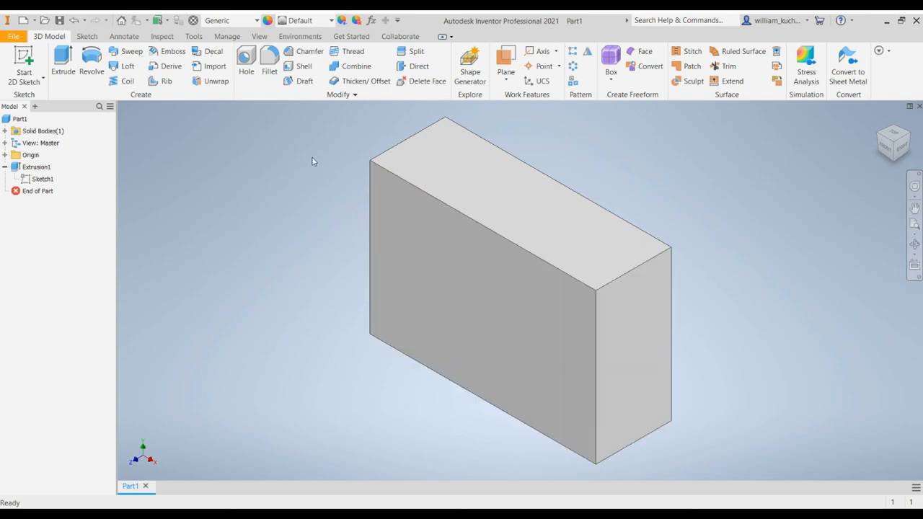